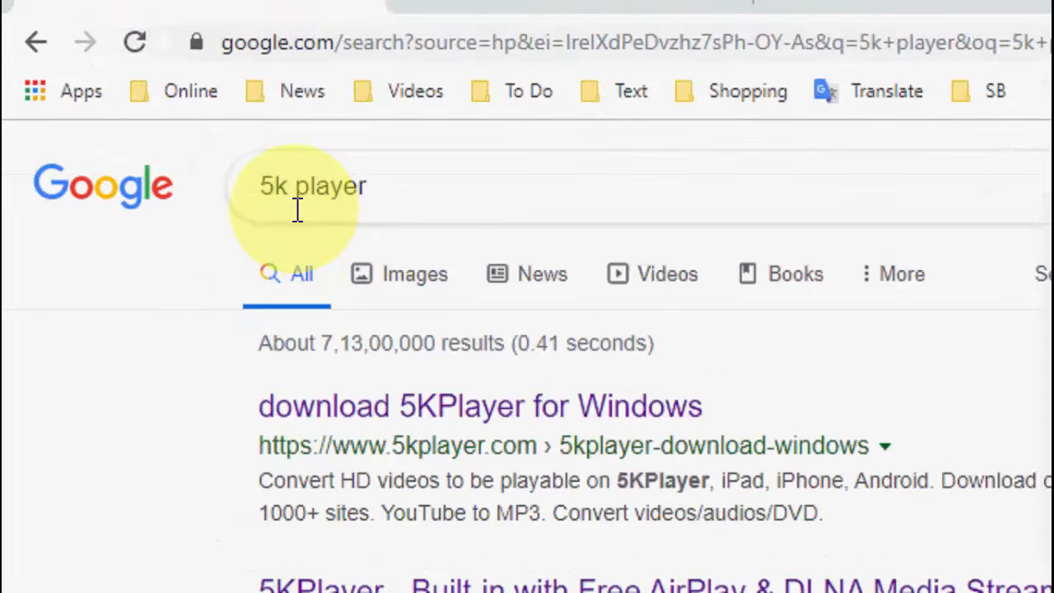
Open the 'download 5KPlayer for Windows' search result in a new tab.
{"action": "right_click", "coordinate": [464, 420]}
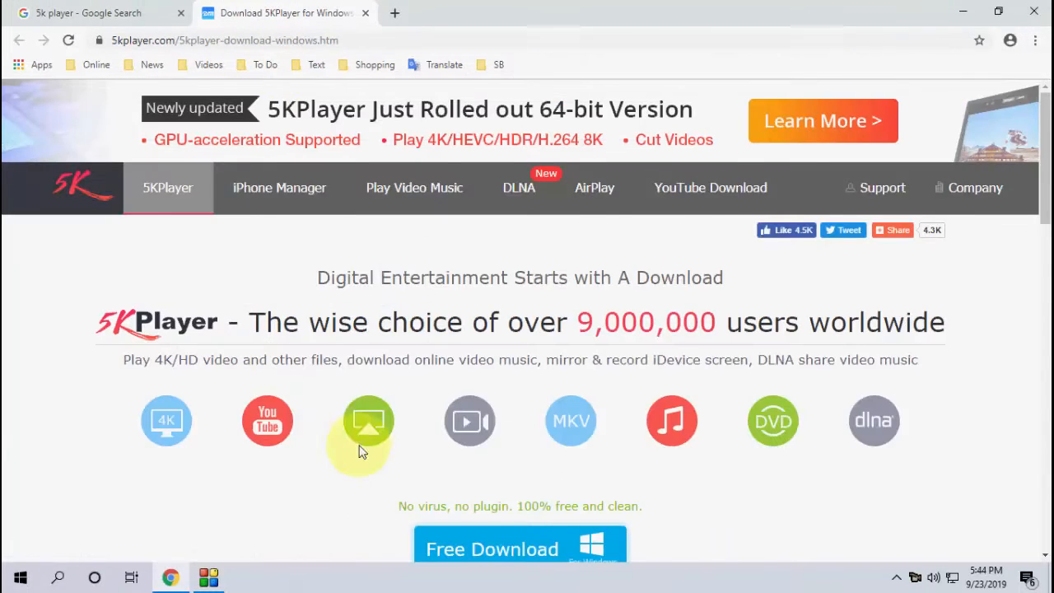
Start the 5KPlayer 64-bit download, then bring up the Windows Start menu app list.
{"action": "scroll", "scroll_direction": "down", "scroll_amount": 3}
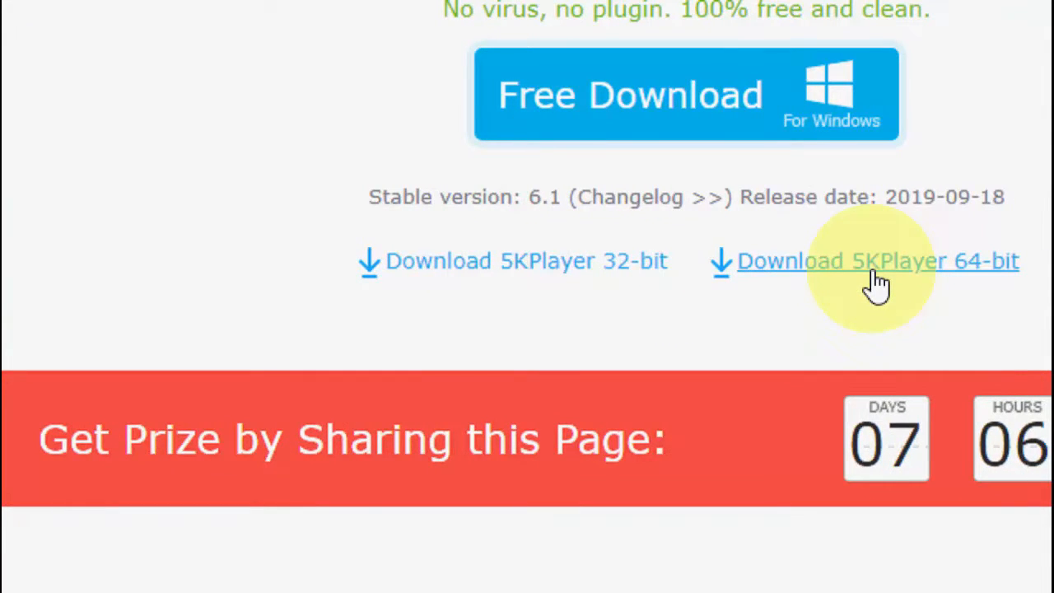
{"action": "left_click", "coordinate": [876, 260]}
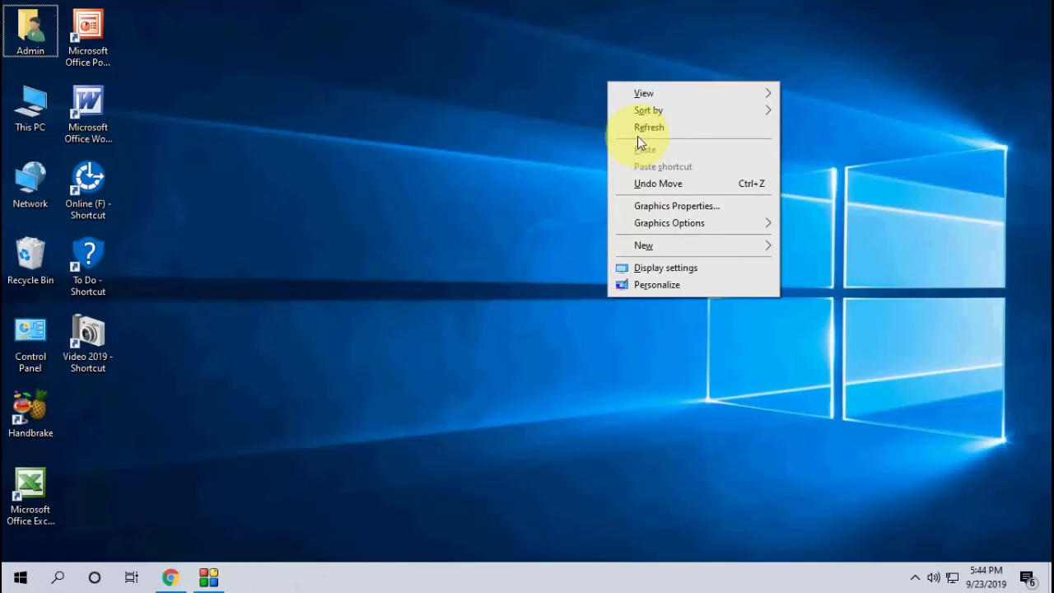
{"action": "left_click", "coordinate": [20, 576]}
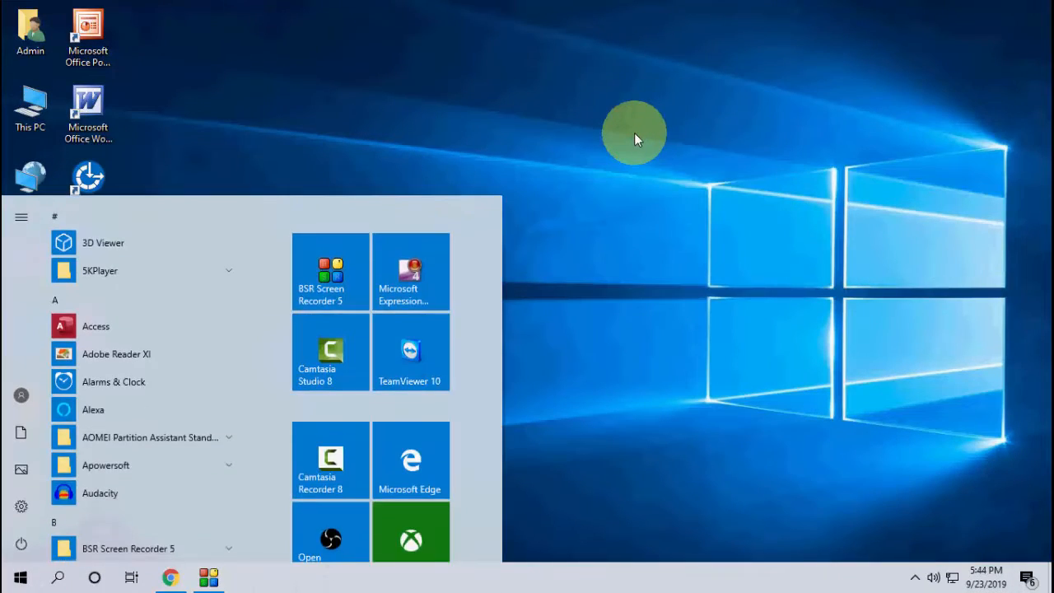